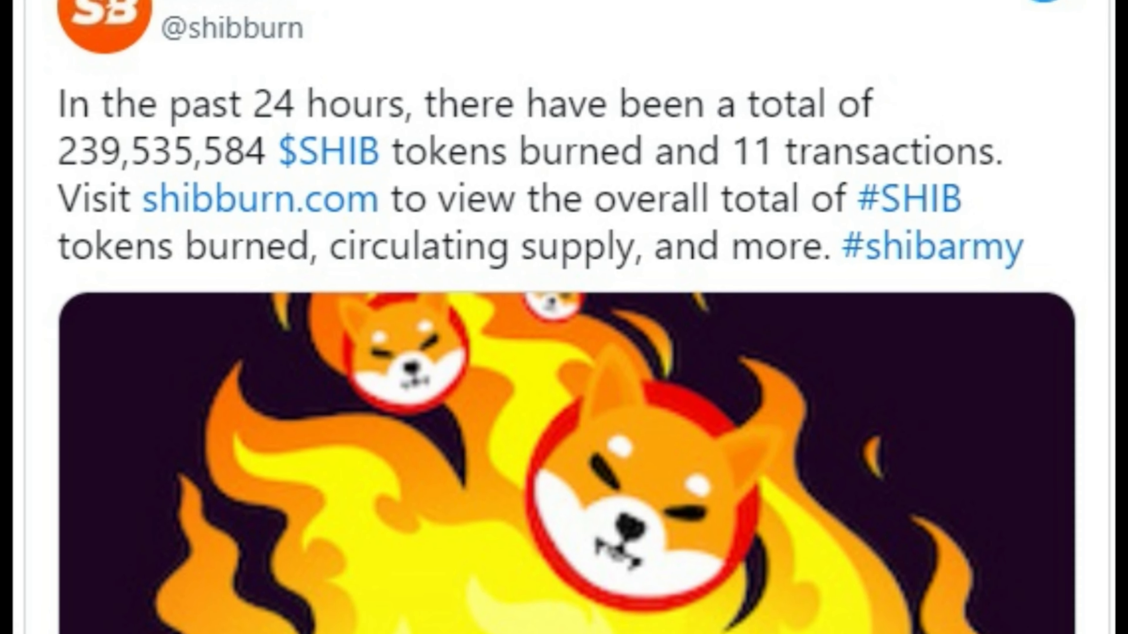
pyautogui.scroll(-3)
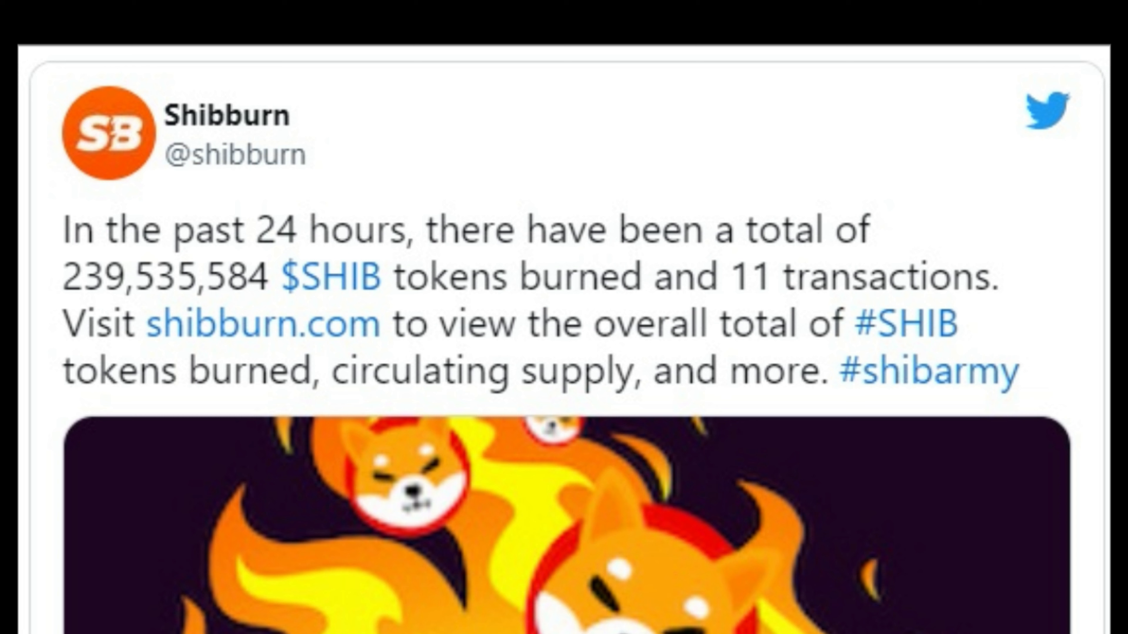